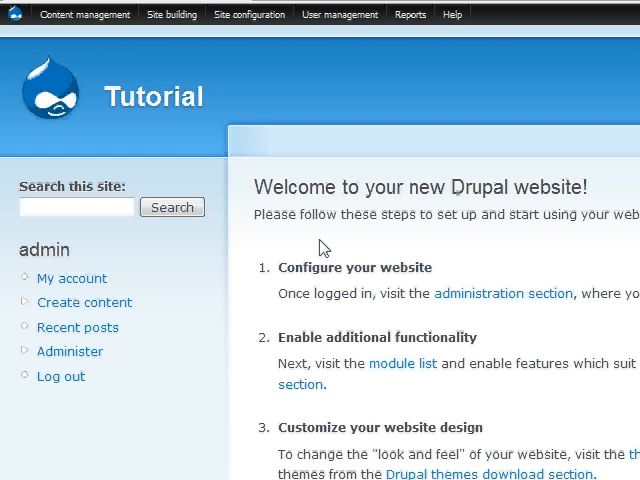
Open Site building > Modules and scroll through the installed module list
{"action": "left_click", "coordinate": [249, 117]}
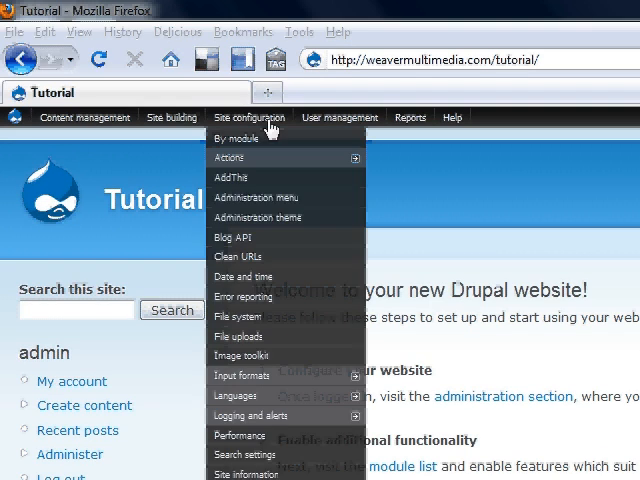
{"action": "left_click", "coordinate": [411, 117]}
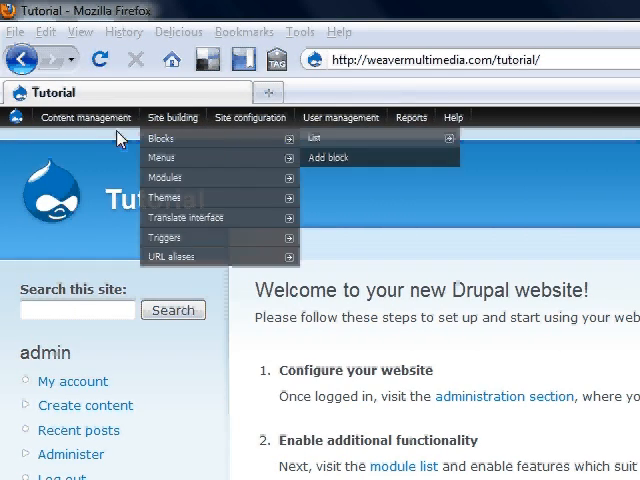
{"action": "left_click", "coordinate": [410, 117]}
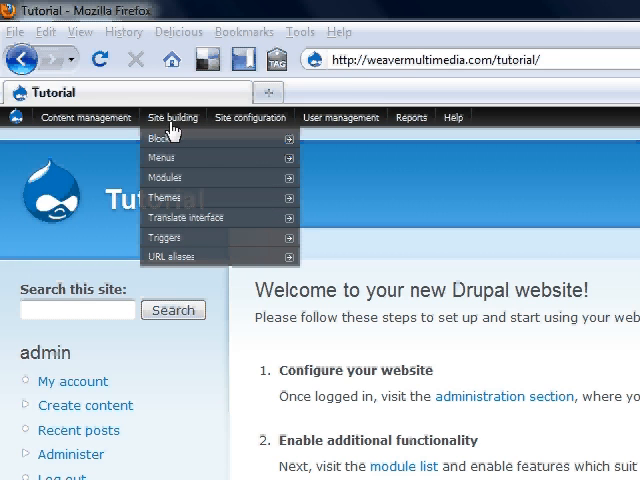
{"action": "mouse_move", "coordinate": [168, 177]}
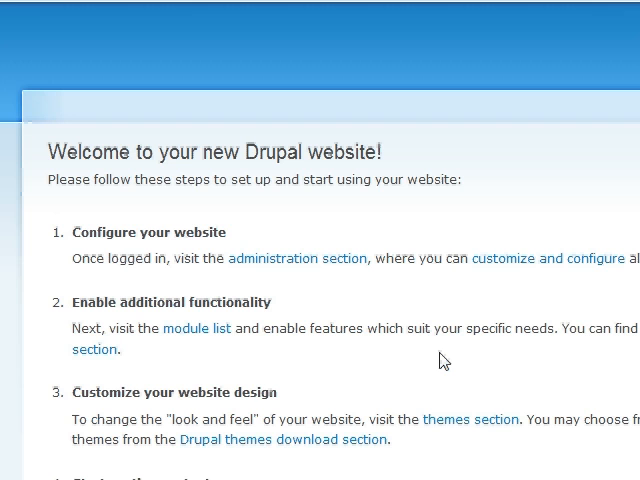
{"action": "mouse_move", "coordinate": [458, 360]}
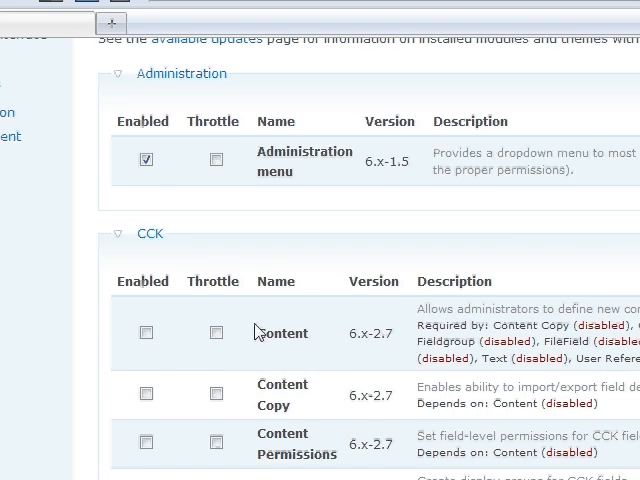
{"action": "scroll", "scroll_direction": "down", "scroll_amount": 3}
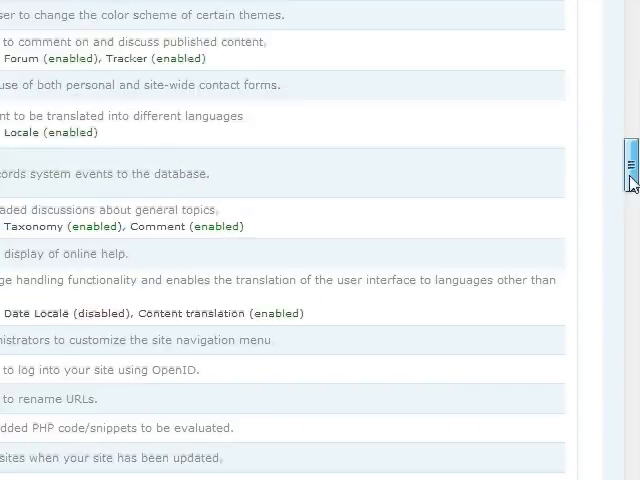
{"action": "scroll", "scroll_direction": "down", "scroll_amount": 3}
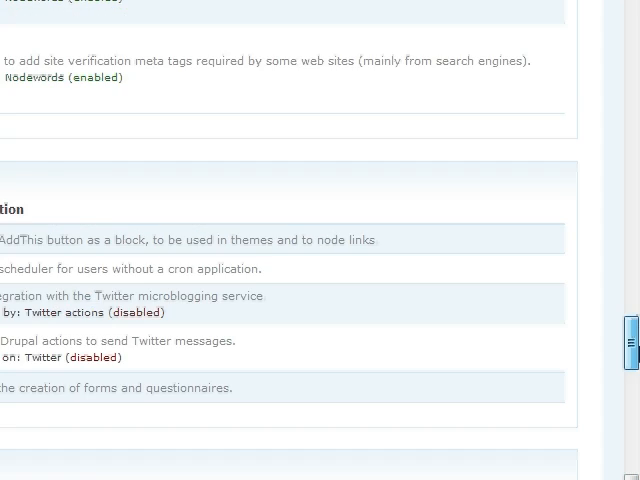
{"action": "scroll", "scroll_direction": "up", "scroll_amount": 3}
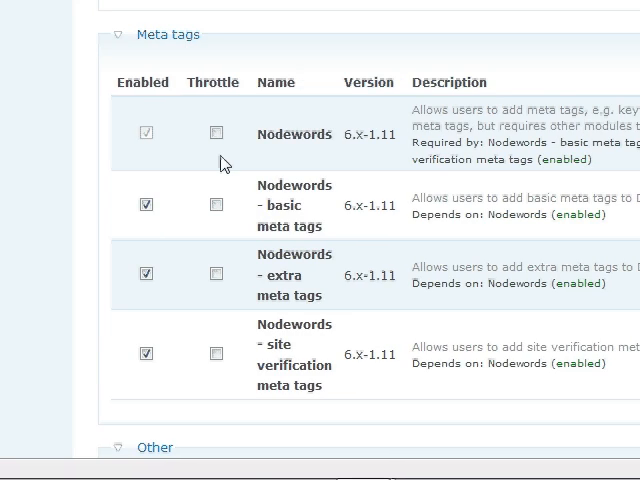
{"action": "scroll", "scroll_direction": "down", "scroll_amount": 3}
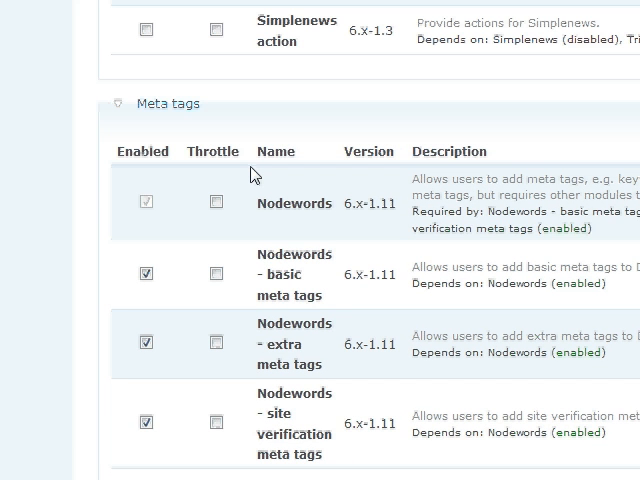
{"action": "mouse_move", "coordinate": [295, 187]}
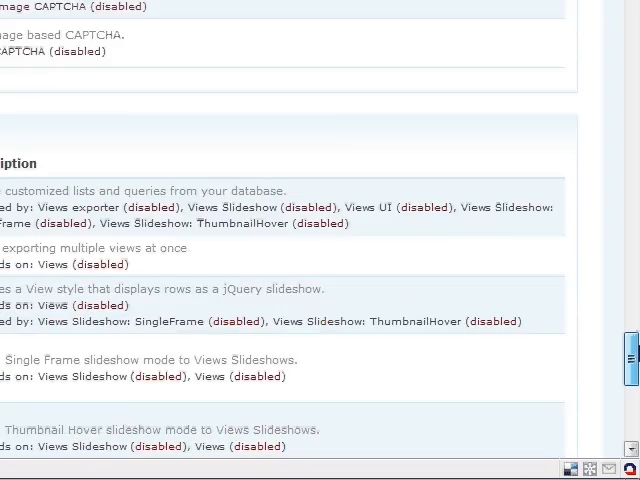
{"action": "scroll", "scroll_direction": "down", "scroll_amount": 3}
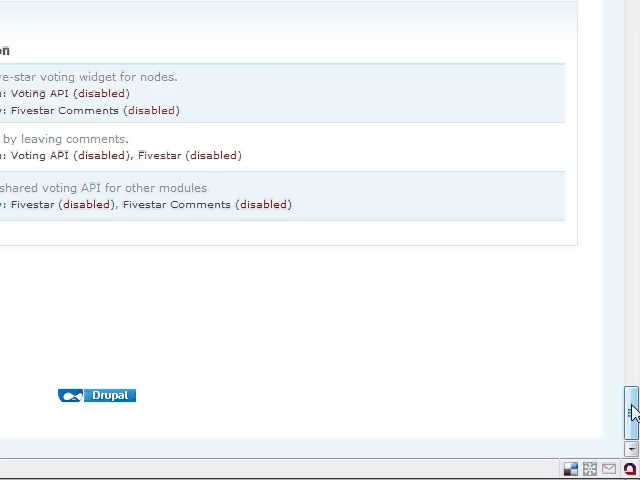
{"action": "scroll", "scroll_direction": "up", "scroll_amount": 3}
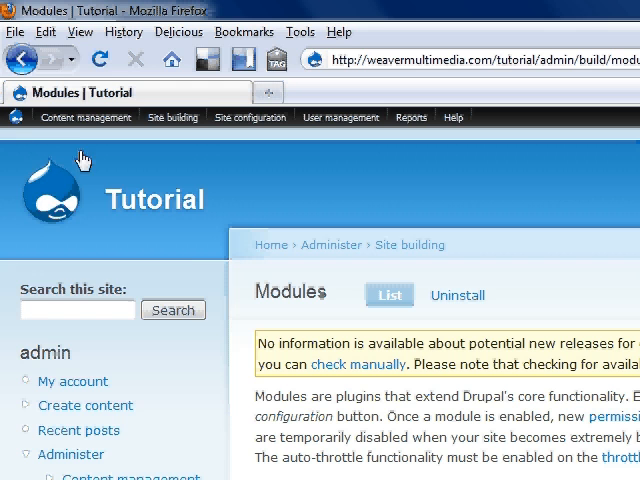
Start a new Page via Content management > Create content
{"action": "left_click", "coordinate": [86, 117]}
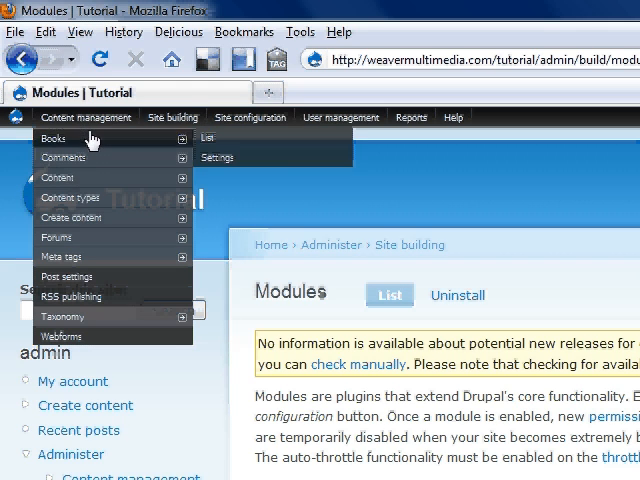
{"action": "mouse_move", "coordinate": [68, 217]}
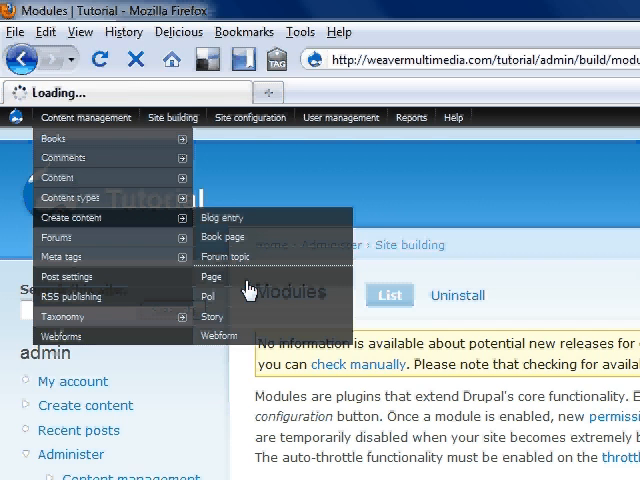
{"action": "left_click", "coordinate": [210, 276]}
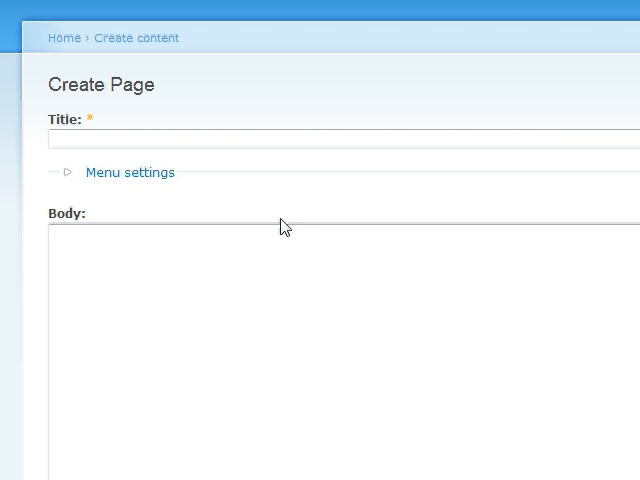
Title the page 'New Page' and set its menu link title to 'New Page'
{"action": "left_click", "coordinate": [260, 140]}
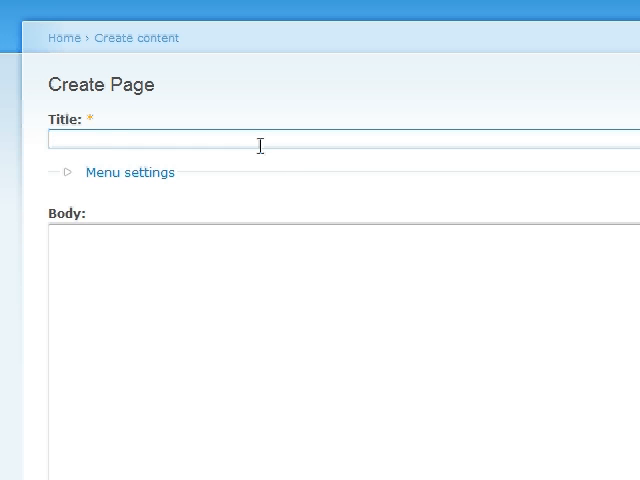
{"action": "type", "text": "NEW Pa"}
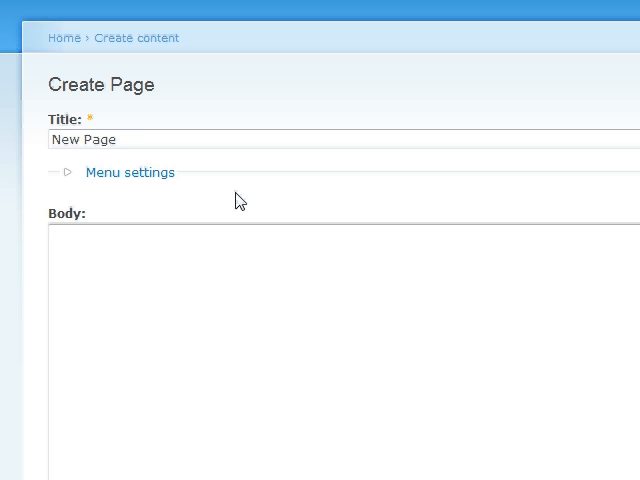
{"action": "mouse_move", "coordinate": [216, 200]}
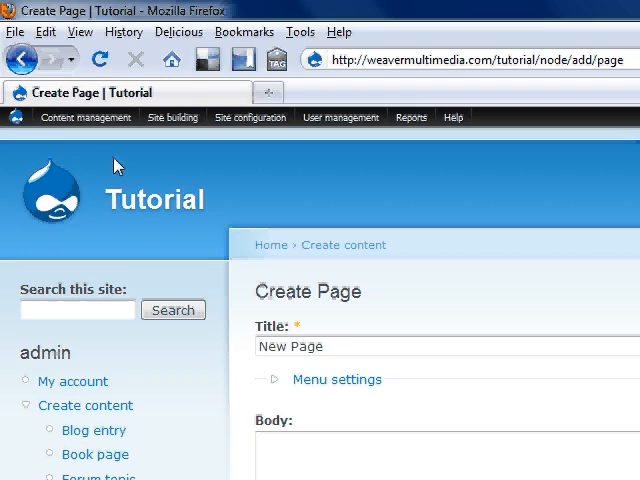
{"action": "scroll", "scroll_direction": "down", "scroll_amount": 3}
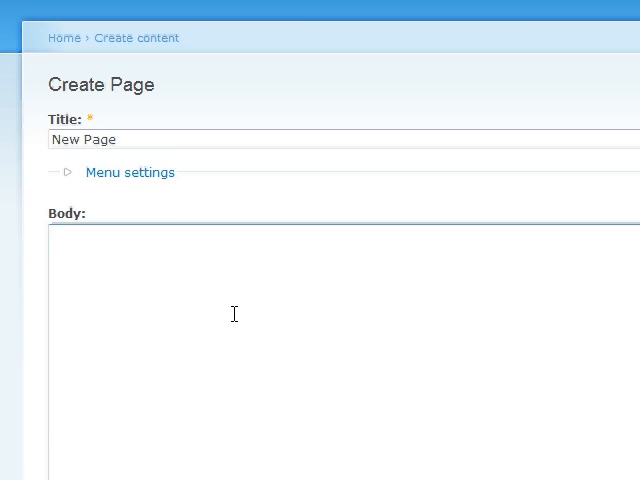
{"action": "left_click", "coordinate": [129, 172]}
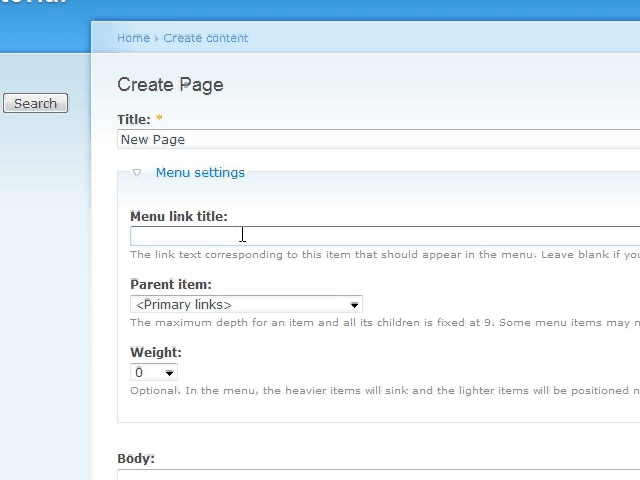
{"action": "type", "text": "New"}
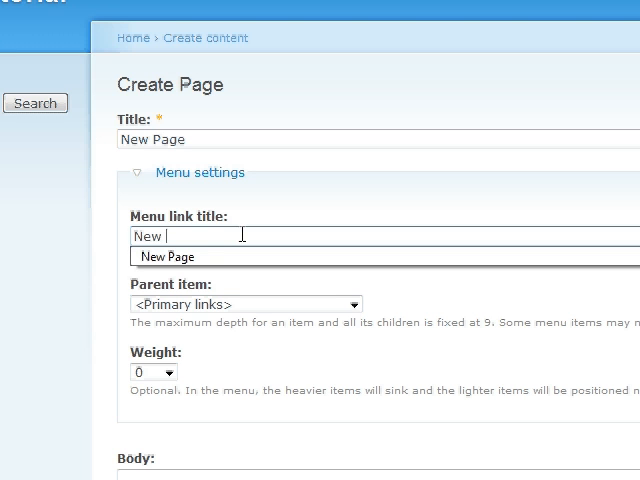
{"action": "type", "text": "Page"}
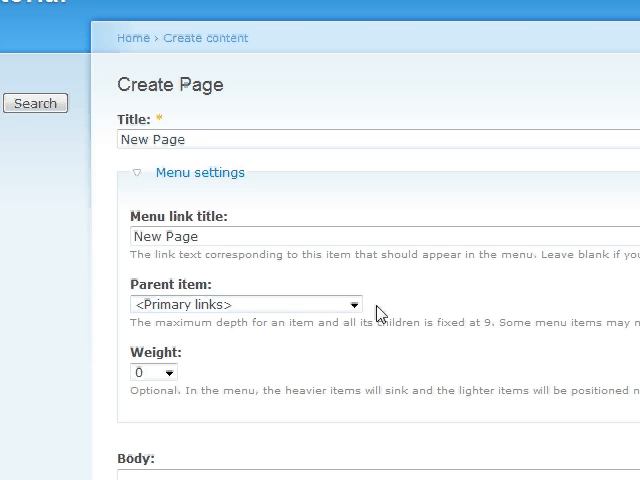
Enter '<blink>Hello World!</blink>' as the body, keeping the filtered HTML input format
{"action": "scroll", "scroll_direction": "down", "scroll_amount": 3}
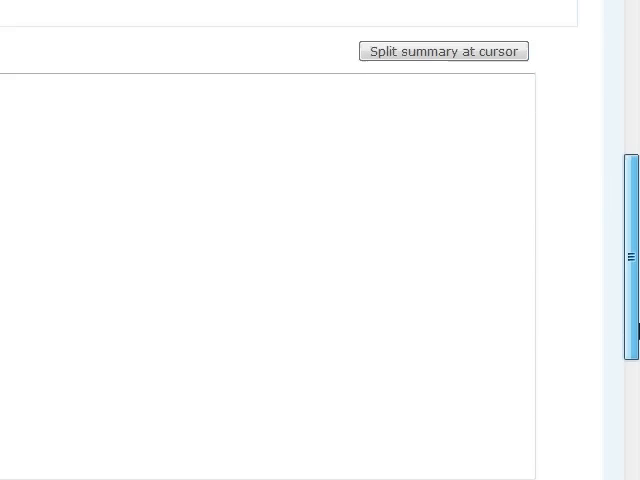
{"action": "scroll", "scroll_direction": "down", "scroll_amount": 3}
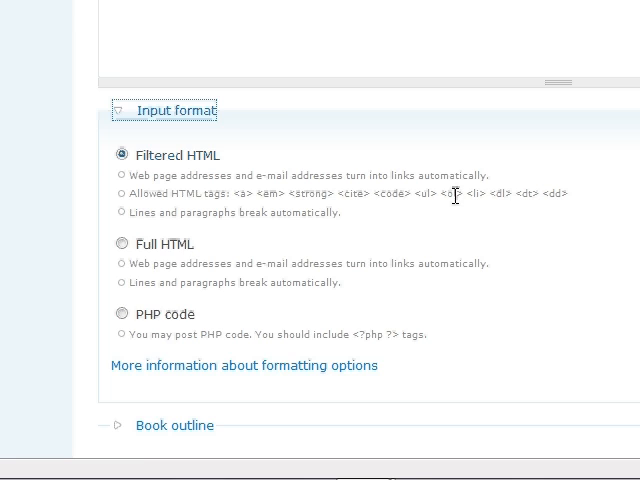
{"action": "left_click", "coordinate": [122, 243]}
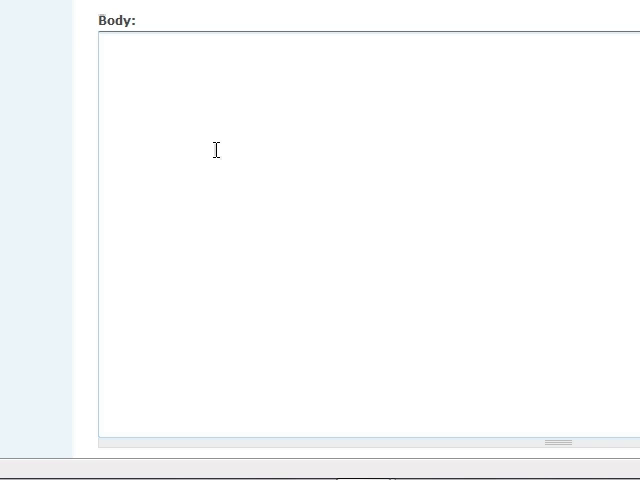
{"action": "type", "text": "<blink>"}
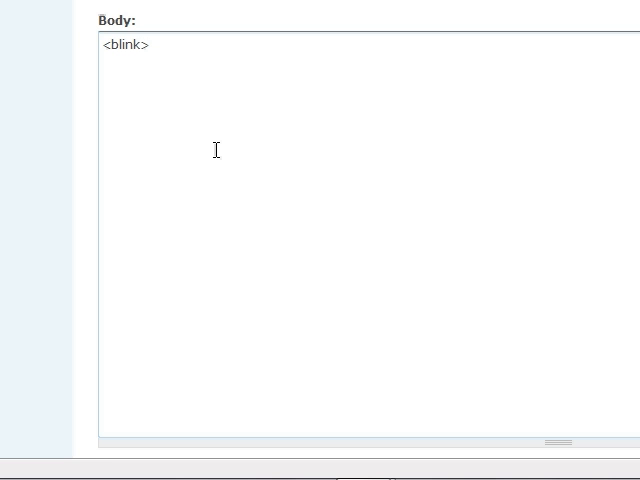
{"action": "type", "text": "Hell"}
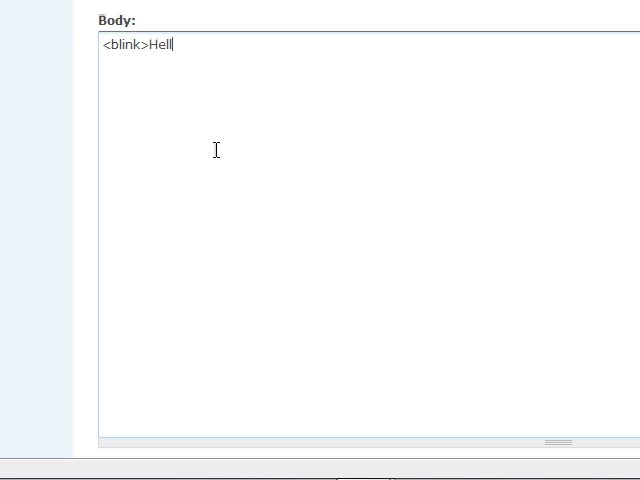
{"action": "type", "text": "o World!"}
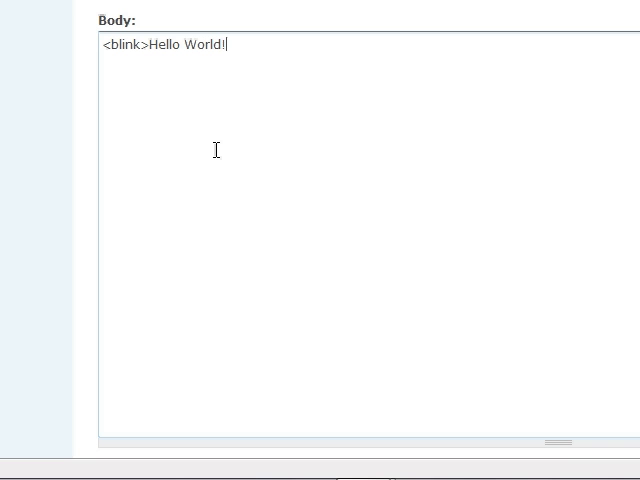
{"action": "type", "text": "</blink>"}
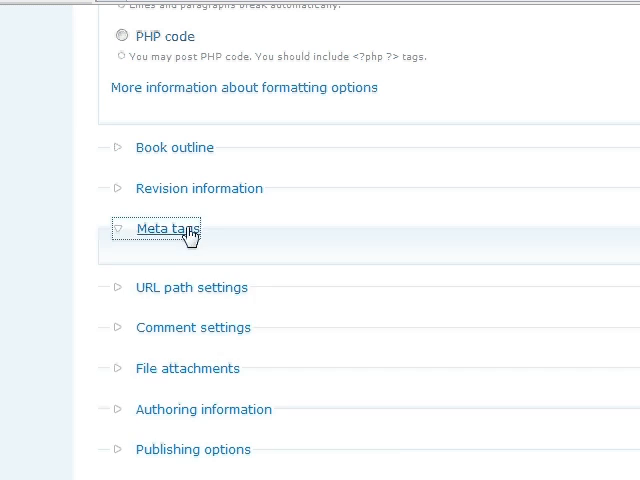
Fill meta tags: copyright 2010, description 'This page is really new and awesome.', keywords 'new, page, cool, exciting, fresh'
{"action": "left_click", "coordinate": [166, 228]}
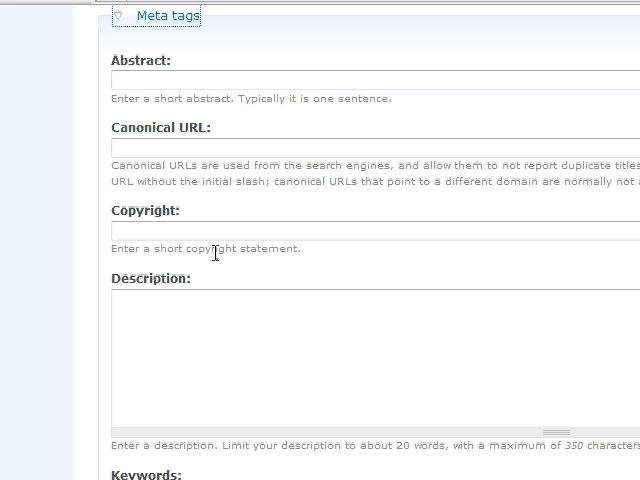
{"action": "mouse_move", "coordinate": [207, 299]}
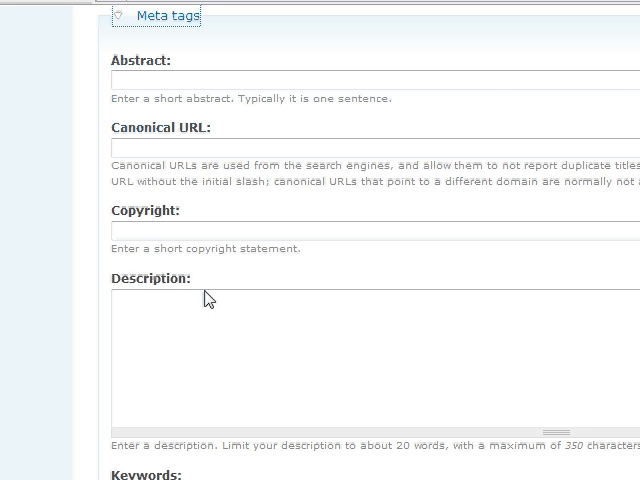
{"action": "scroll", "scroll_direction": "down", "scroll_amount": 3}
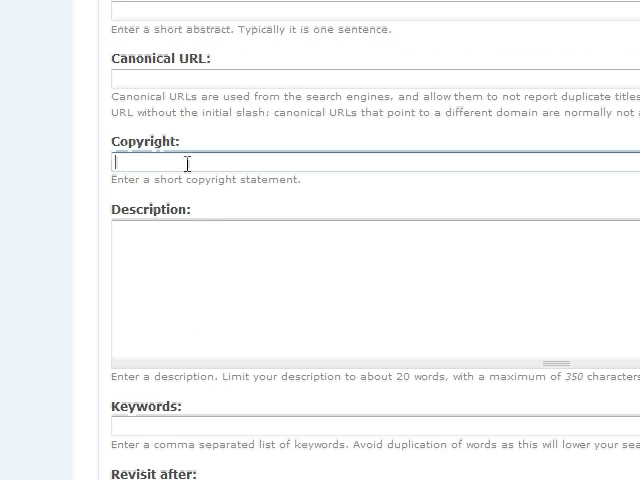
{"action": "type", "text": "2010"}
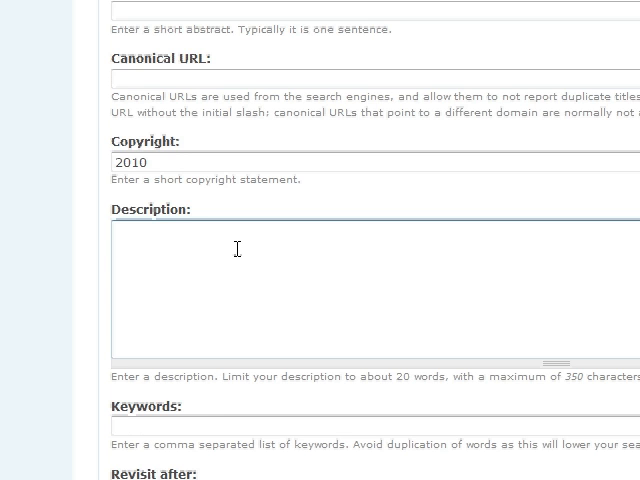
{"action": "type", "text": "This page is really new and awes"}
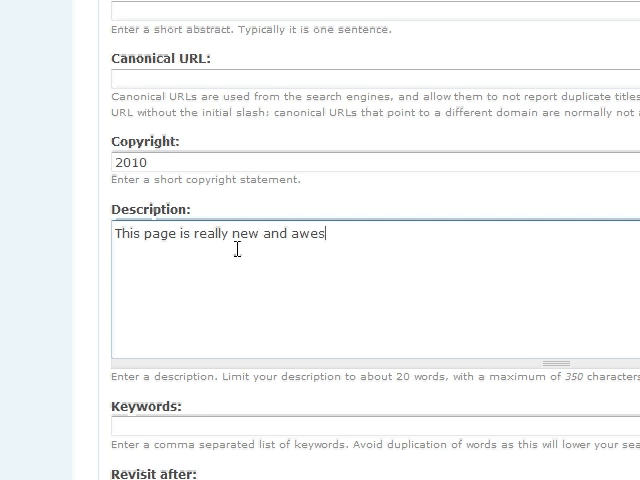
{"action": "type", "text": "ome."}
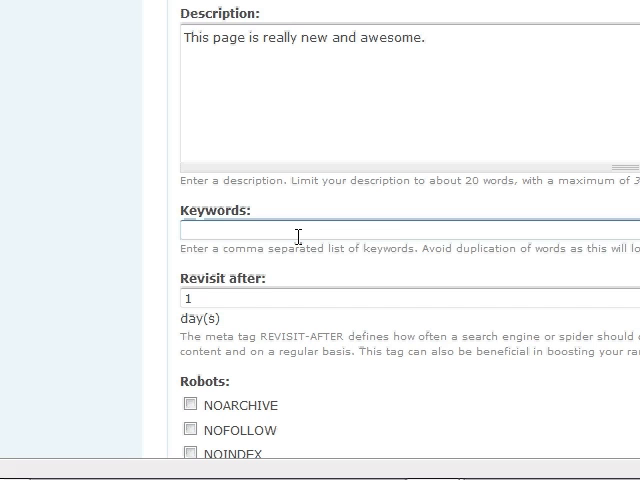
{"action": "type", "text": "new, pa"}
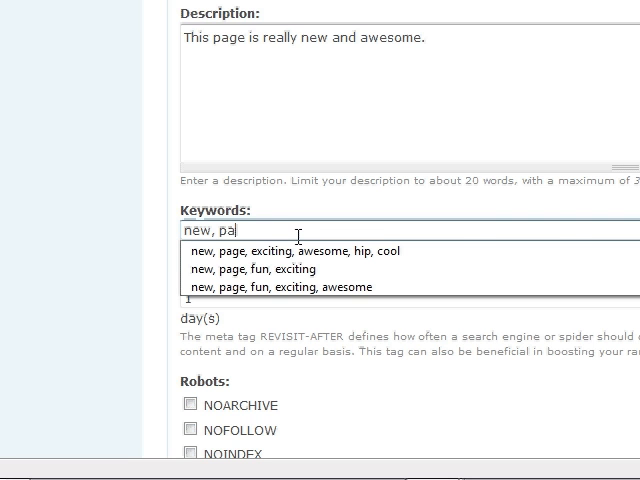
{"action": "type", "text": "ge, cool, exciting, fre"}
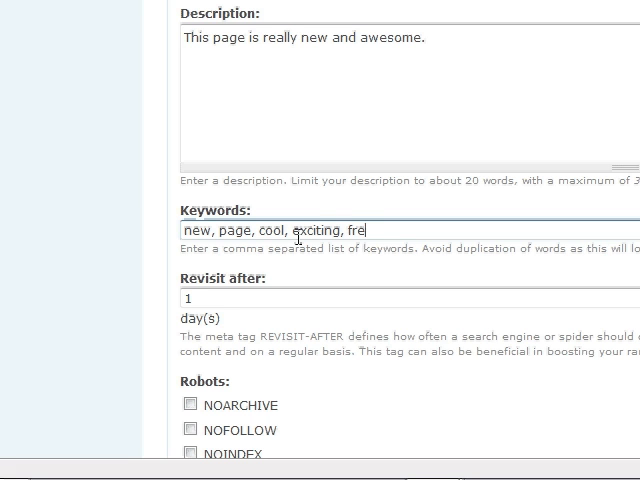
{"action": "type", "text": "sh"}
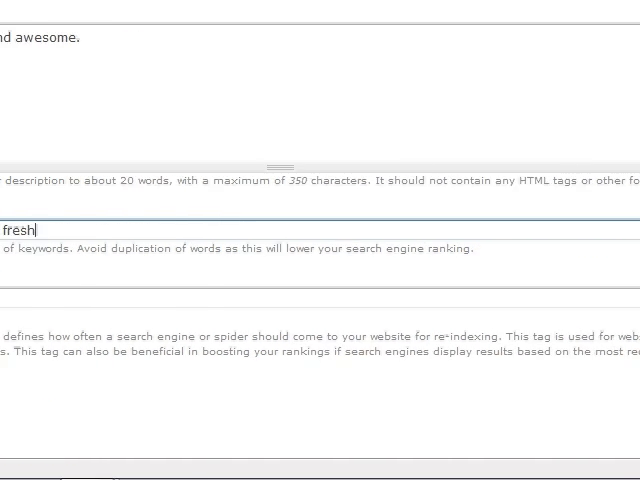
Give the page the URL path alias 'new-page'
{"action": "scroll", "scroll_direction": "down", "scroll_amount": 3}
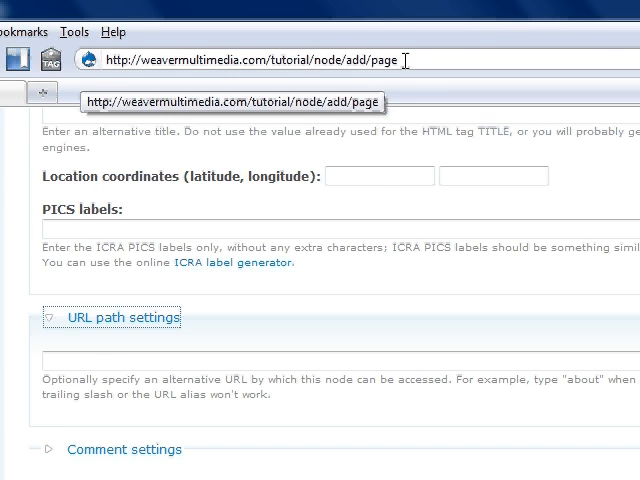
{"action": "type", "text": "new-page"}
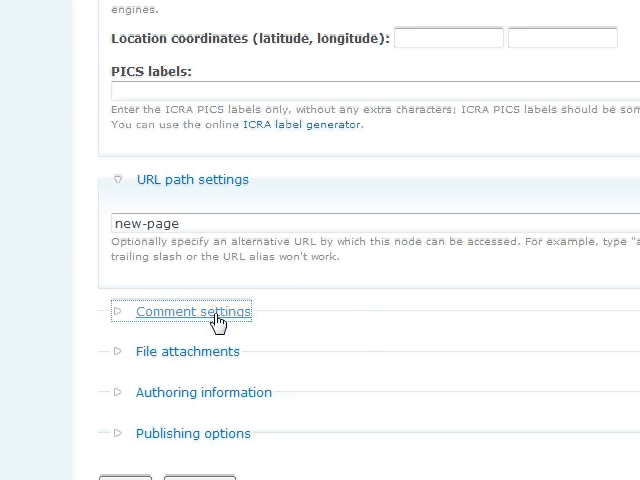
Set comments to Read/Write and mark the page Published and Promoted to front page
{"action": "left_click", "coordinate": [191, 311]}
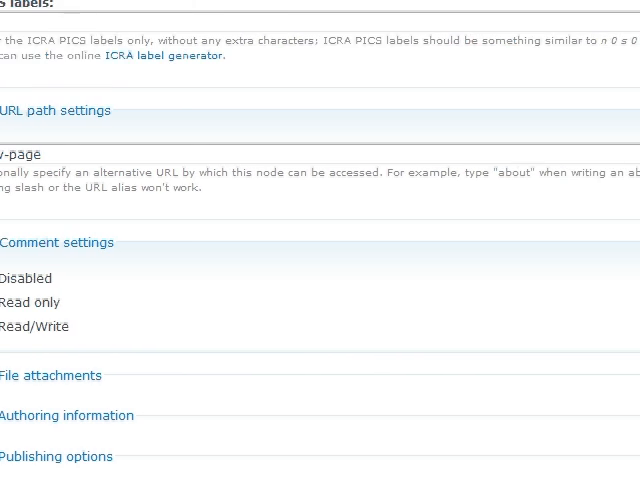
{"action": "scroll", "scroll_direction": "down", "scroll_amount": 3}
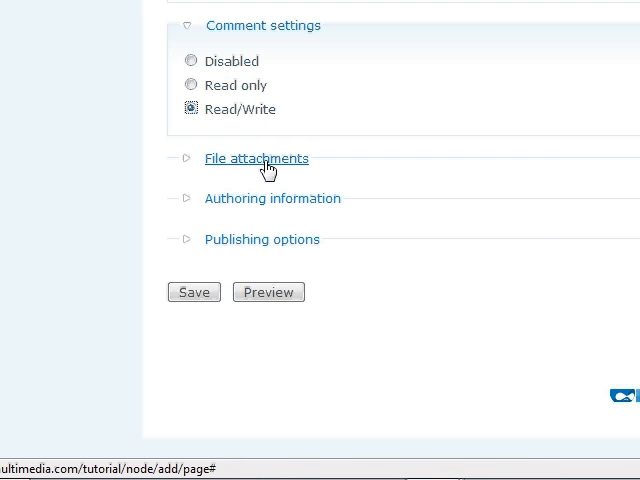
{"action": "mouse_move", "coordinate": [267, 183]}
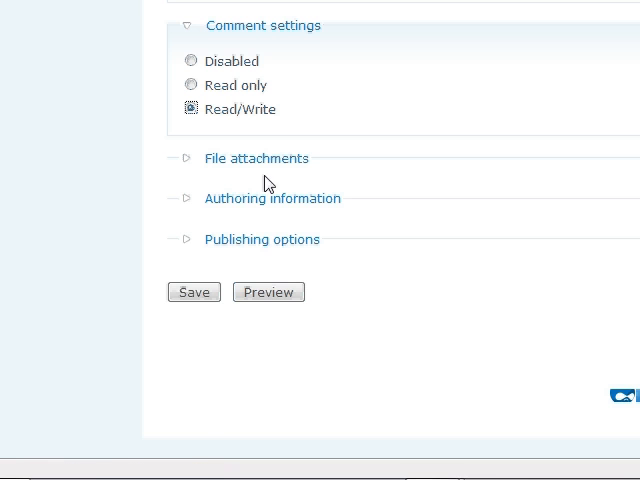
{"action": "left_click", "coordinate": [272, 198]}
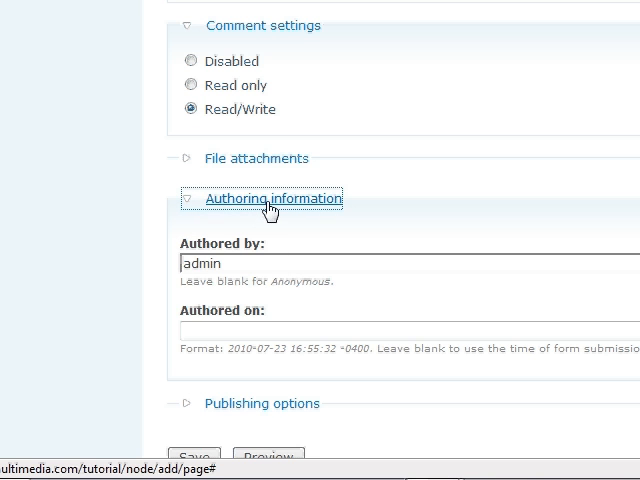
{"action": "left_click", "coordinate": [273, 198]}
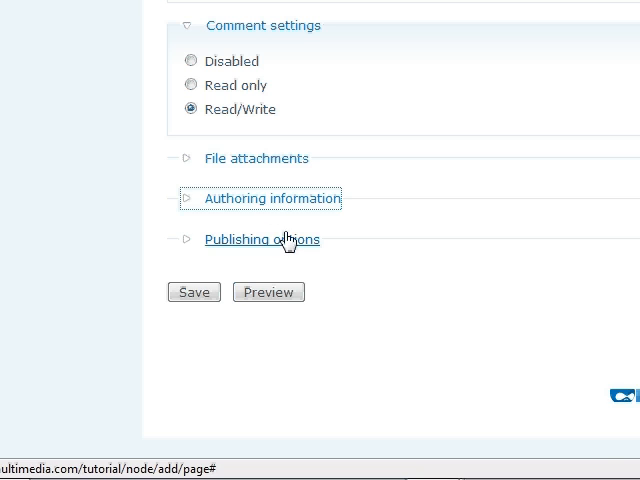
{"action": "left_click", "coordinate": [262, 239]}
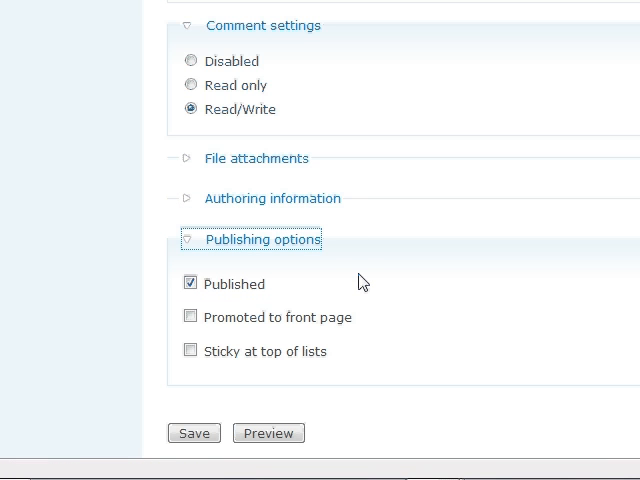
{"action": "mouse_move", "coordinate": [222, 290]}
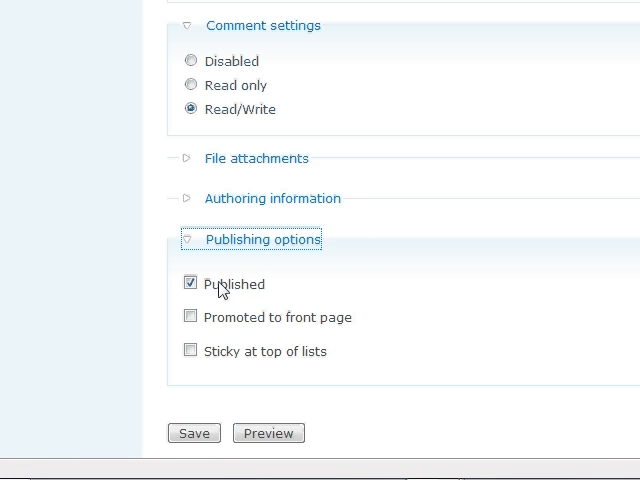
{"action": "left_click", "coordinate": [189, 283]}
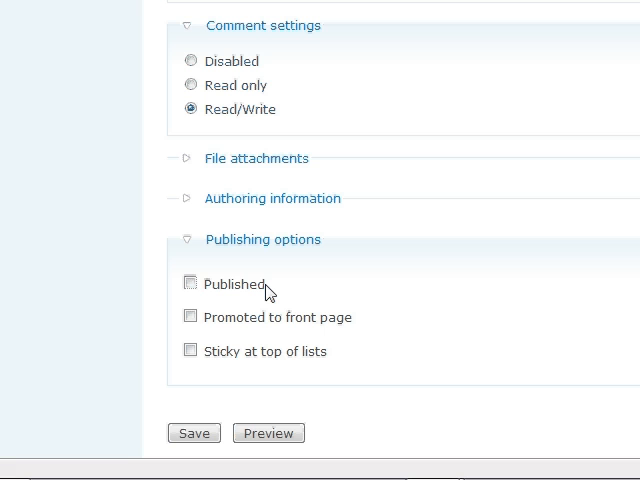
{"action": "left_click", "coordinate": [190, 283]}
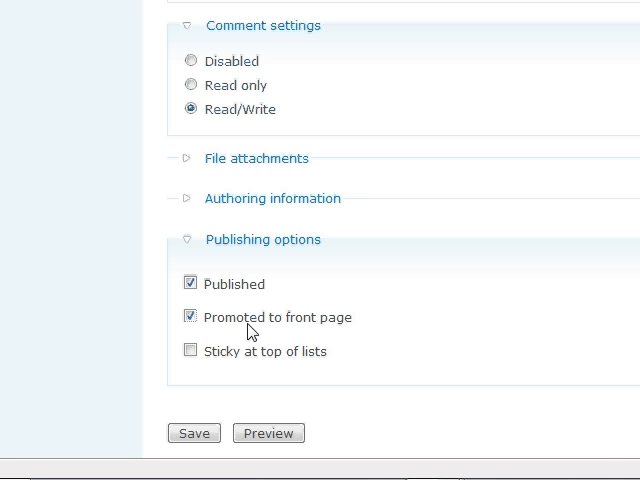
{"action": "mouse_move", "coordinate": [192, 433]}
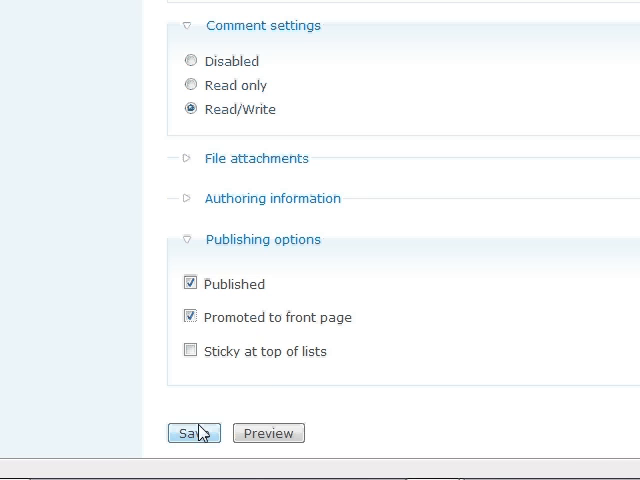
{"action": "mouse_move", "coordinate": [418, 209]}
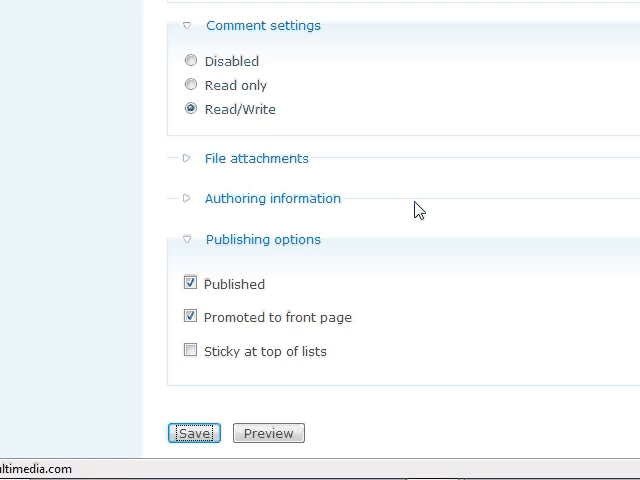
Save New Page so its 'Hello World!' body is created
{"action": "left_click", "coordinate": [193, 433]}
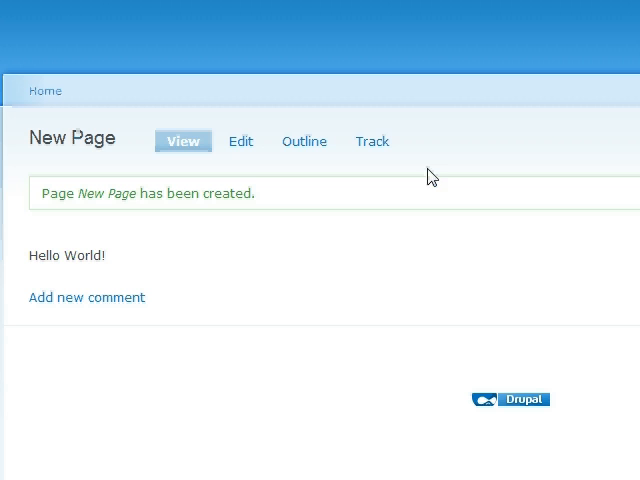
{"action": "mouse_move", "coordinate": [240, 350]}
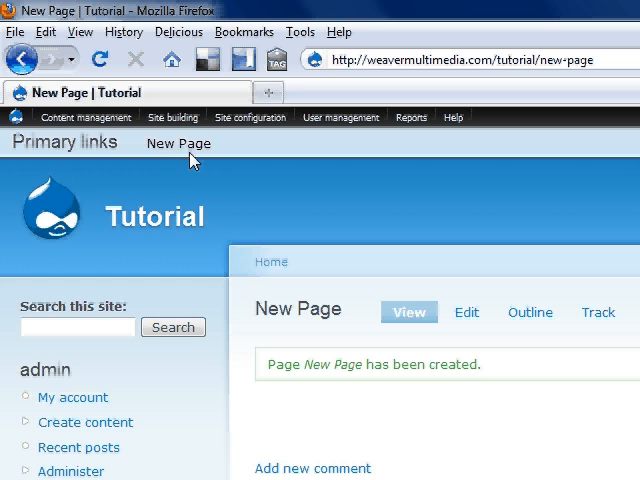
{"action": "mouse_move", "coordinate": [178, 143]}
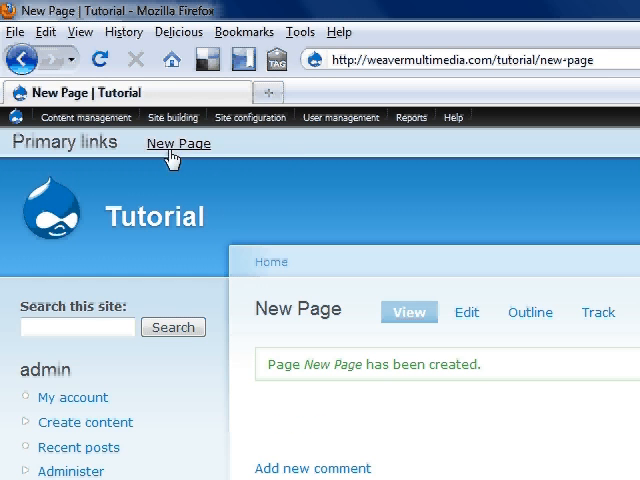
{"action": "mouse_move", "coordinate": [228, 152]}
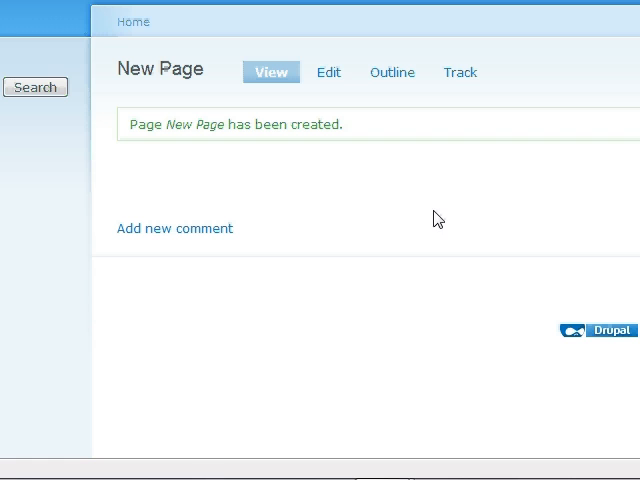
{"action": "mouse_move", "coordinate": [480, 195]}
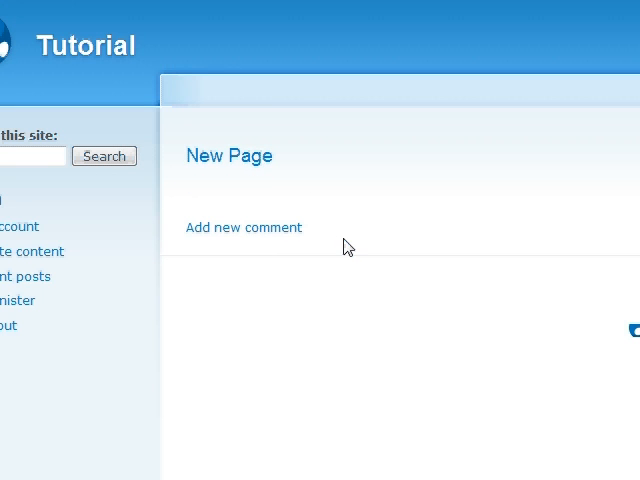
{"action": "mouse_move", "coordinate": [229, 156]}
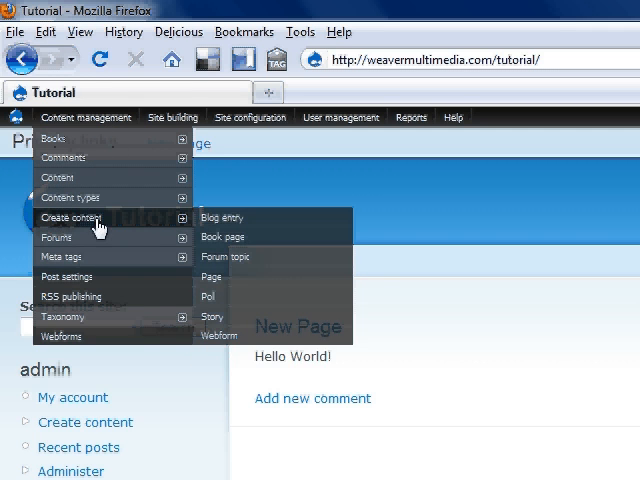
Create and save a story titled 'Blah' with body 'Blah'
{"action": "scroll", "scroll_direction": "down", "scroll_amount": 3}
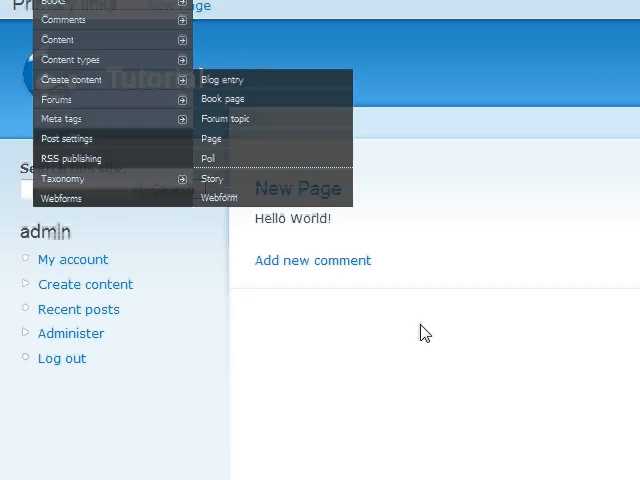
{"action": "left_click", "coordinate": [211, 178]}
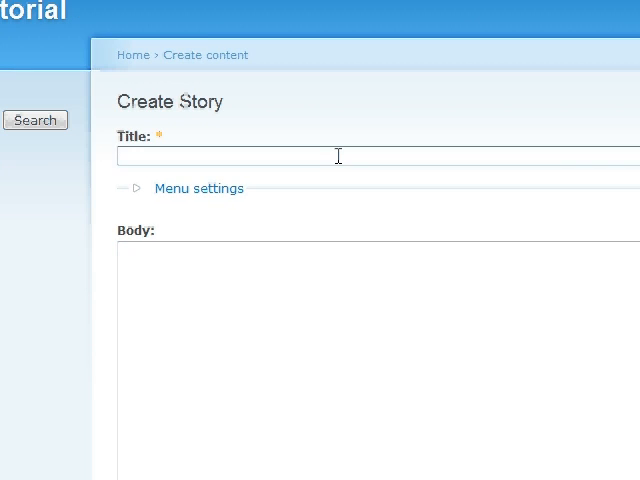
{"action": "type", "text": "Blah"}
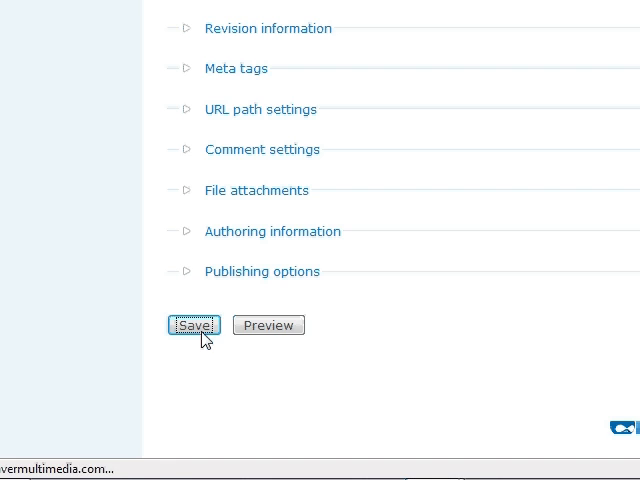
{"action": "left_click", "coordinate": [194, 325]}
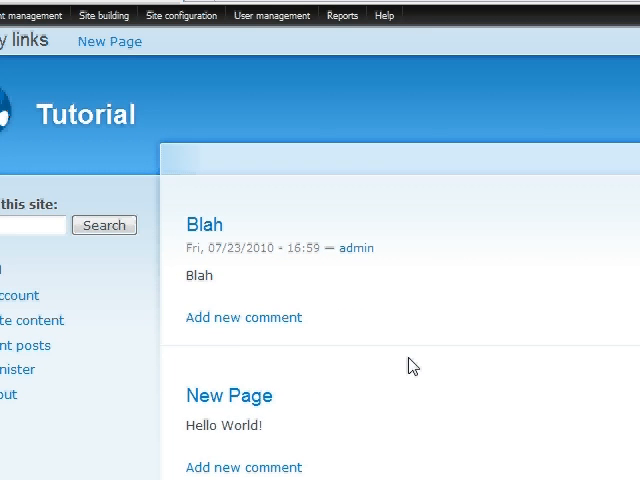
{"action": "scroll", "scroll_direction": "down", "scroll_amount": 3}
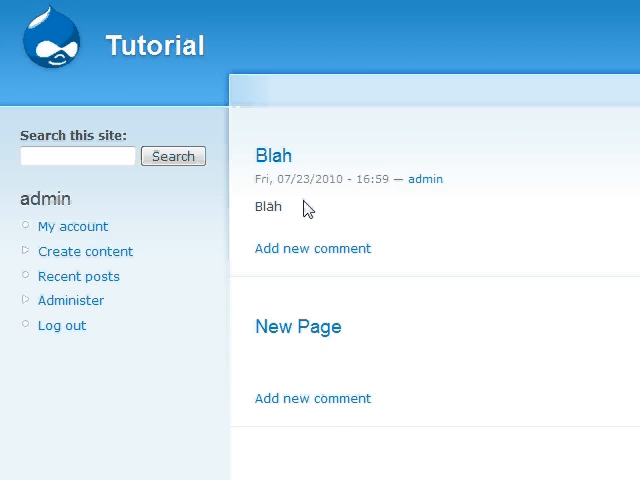
In Site information, change Default front page from 'node' to 'new-page' and save
{"action": "left_click", "coordinate": [250, 117]}
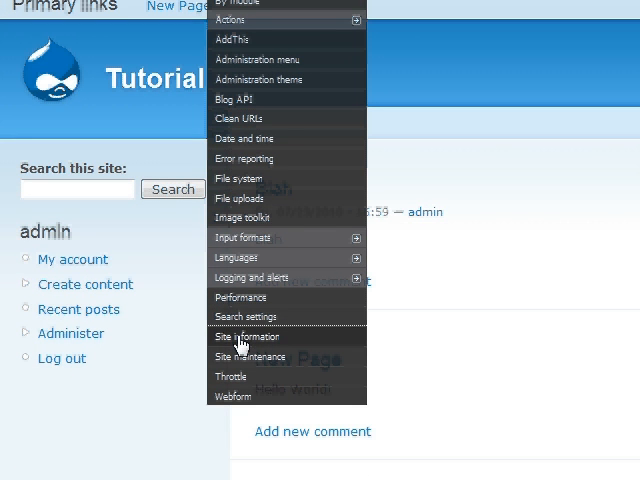
{"action": "left_click", "coordinate": [249, 339]}
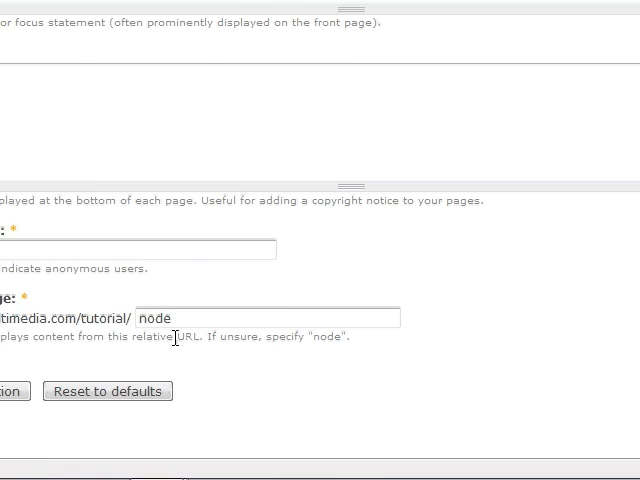
{"action": "scroll", "scroll_direction": "left", "scroll_amount": 3}
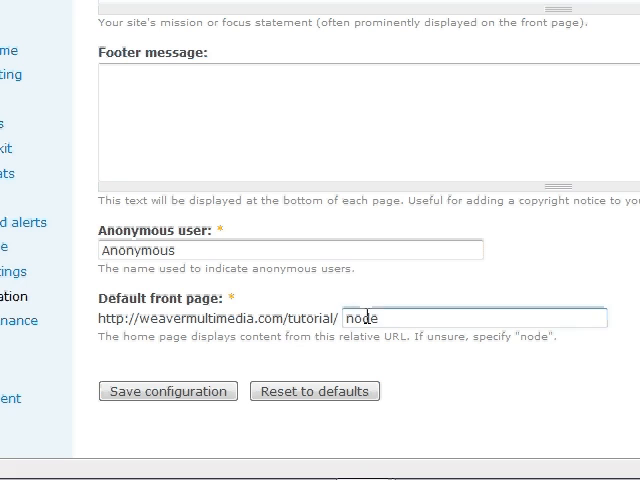
{"action": "double_click", "coordinate": [362, 318]}
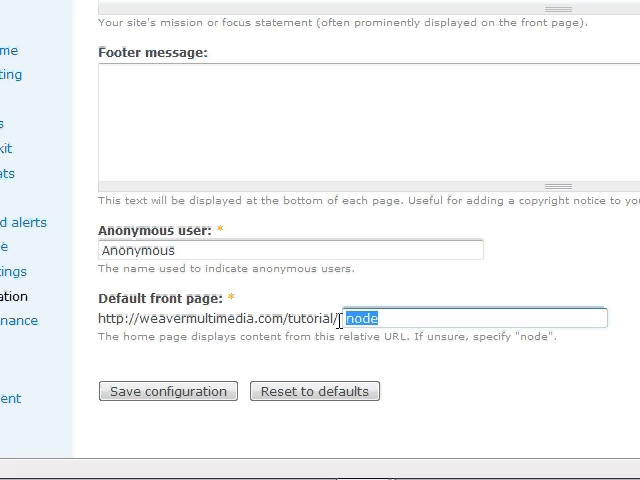
{"action": "type", "text": "new-page"}
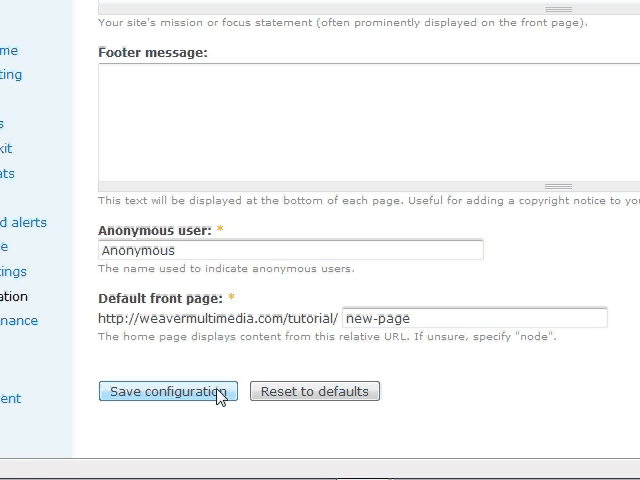
{"action": "left_click", "coordinate": [167, 391]}
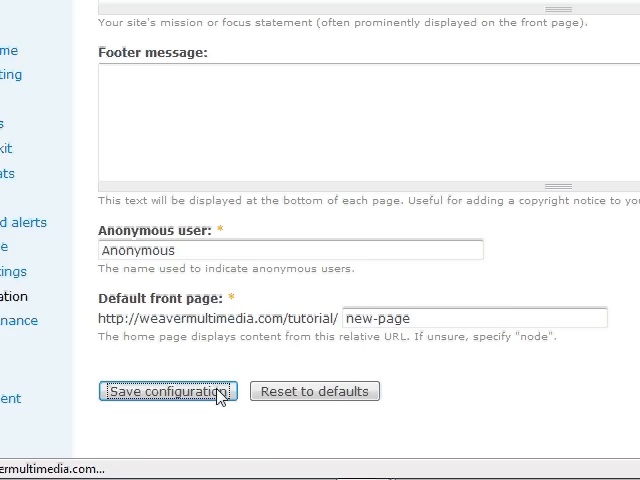
{"action": "left_click", "coordinate": [167, 391]}
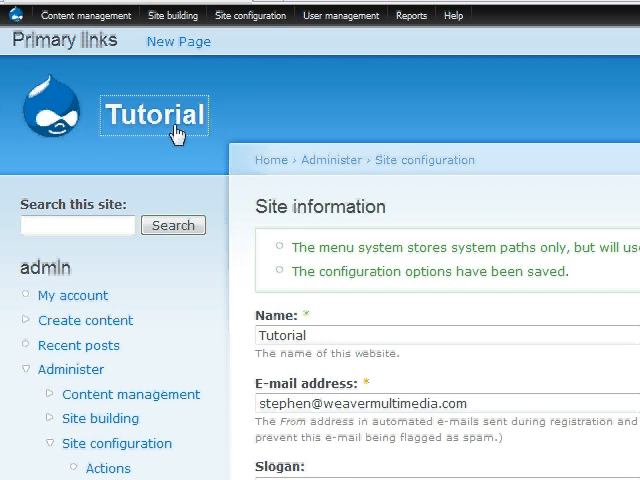
View the front page showing New Page, try its Add new comment link, and return
{"action": "left_click", "coordinate": [177, 41]}
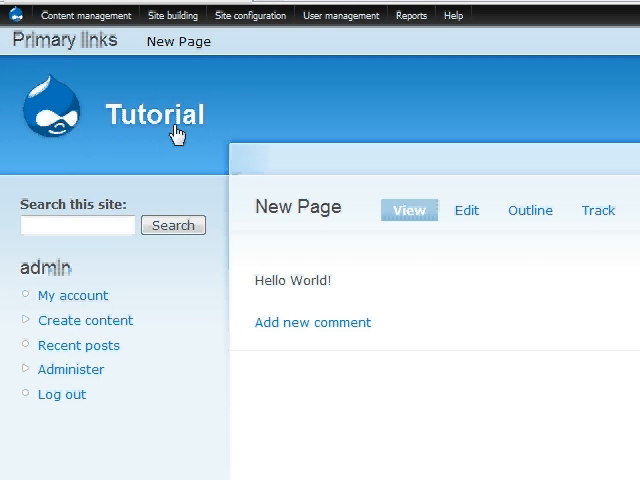
{"action": "mouse_move", "coordinate": [253, 303]}
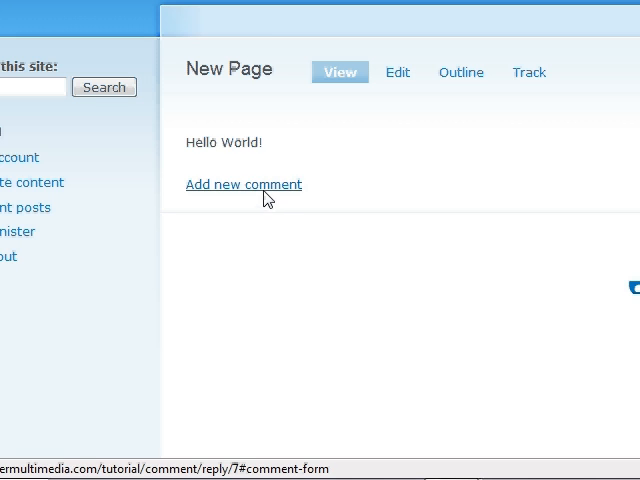
{"action": "left_click", "coordinate": [243, 184]}
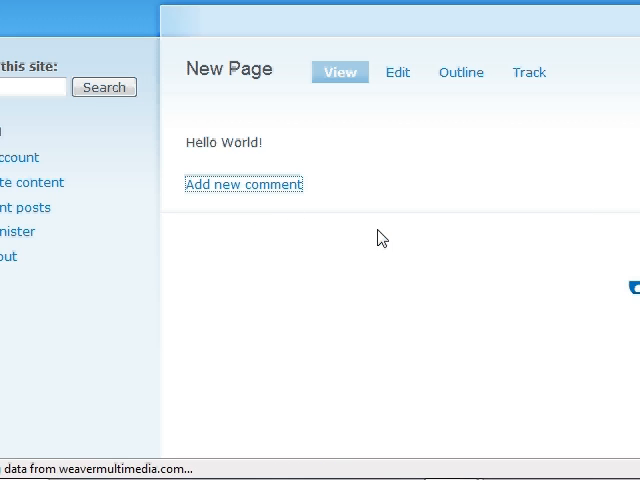
{"action": "left_click", "coordinate": [244, 184]}
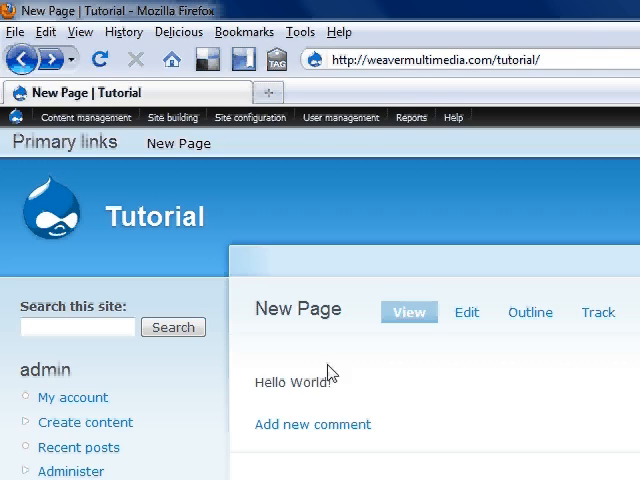
Open the edit form for the Page content type from Content types
{"action": "scroll", "scroll_direction": "down", "scroll_amount": 3}
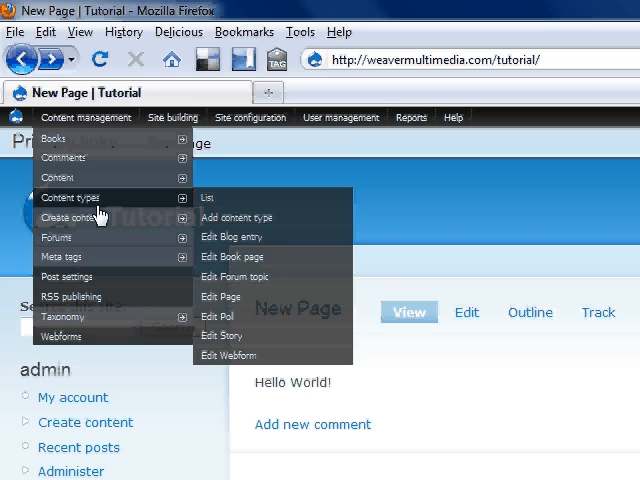
{"action": "mouse_move", "coordinate": [225, 257]}
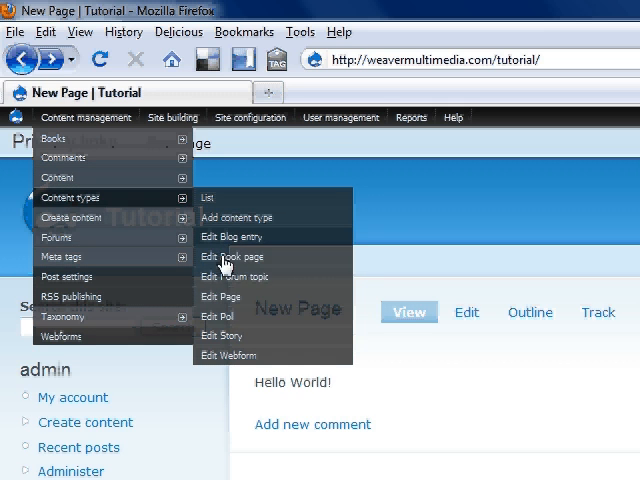
{"action": "left_click", "coordinate": [220, 297]}
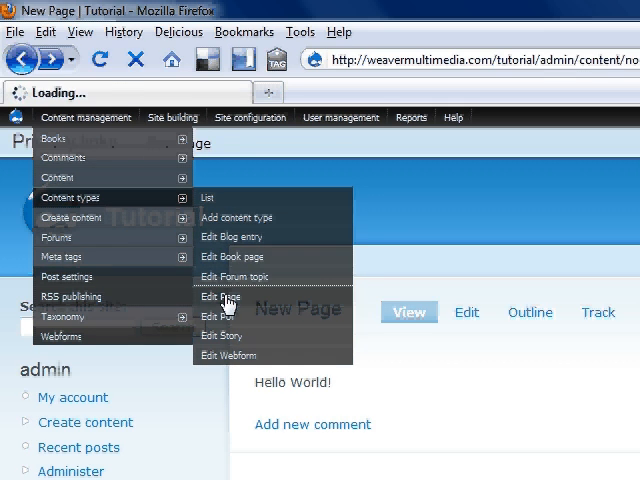
{"action": "left_click", "coordinate": [221, 297]}
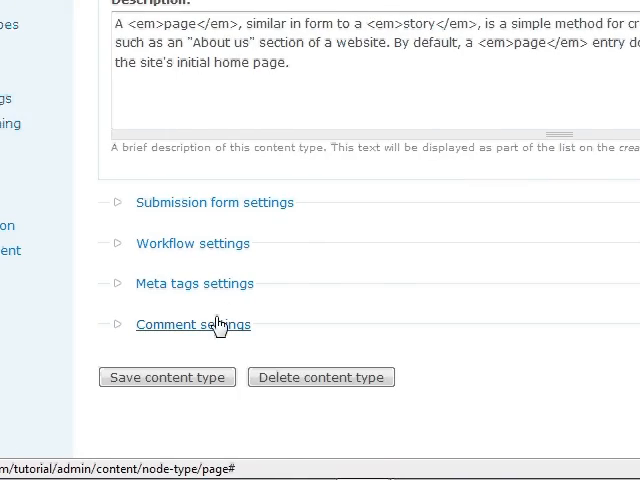
Set Page comment preview to Optional, show the form below the post, and save
{"action": "left_click", "coordinate": [192, 324]}
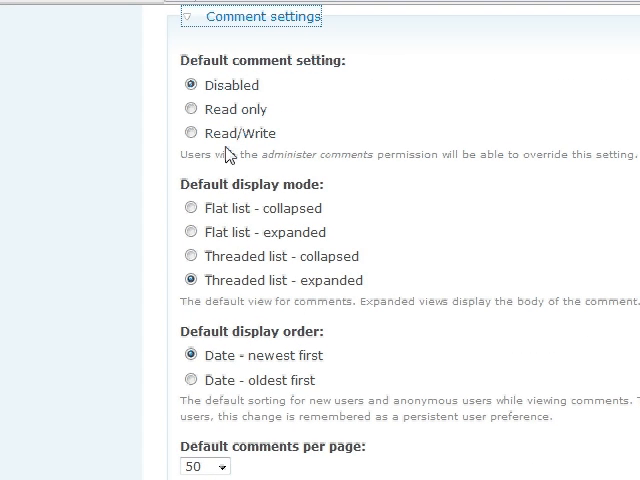
{"action": "mouse_move", "coordinate": [347, 293]}
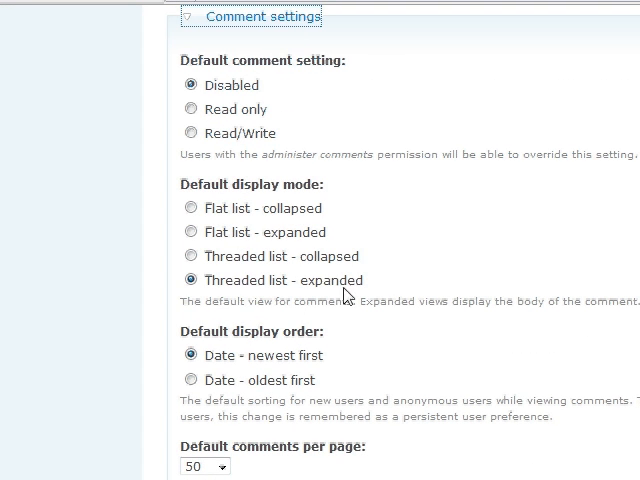
{"action": "mouse_move", "coordinate": [330, 300]}
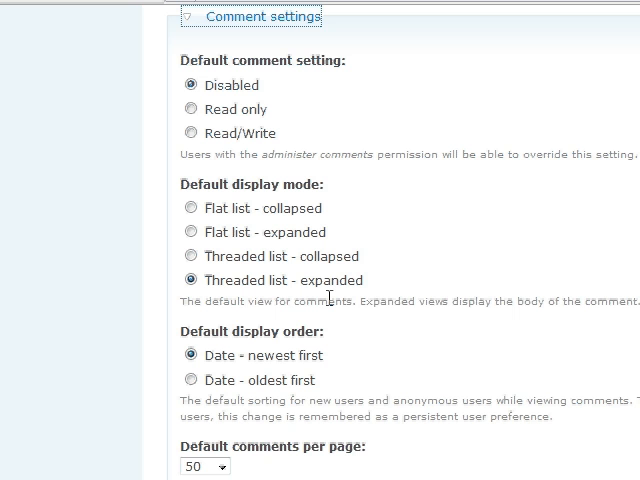
{"action": "scroll", "scroll_direction": "down", "scroll_amount": 3}
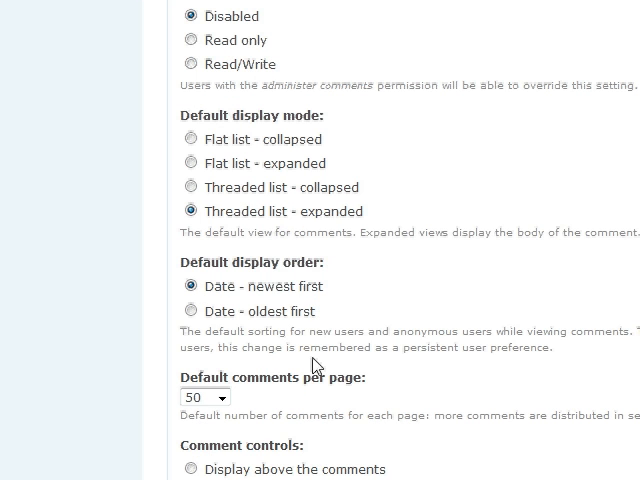
{"action": "scroll", "scroll_direction": "down", "scroll_amount": 3}
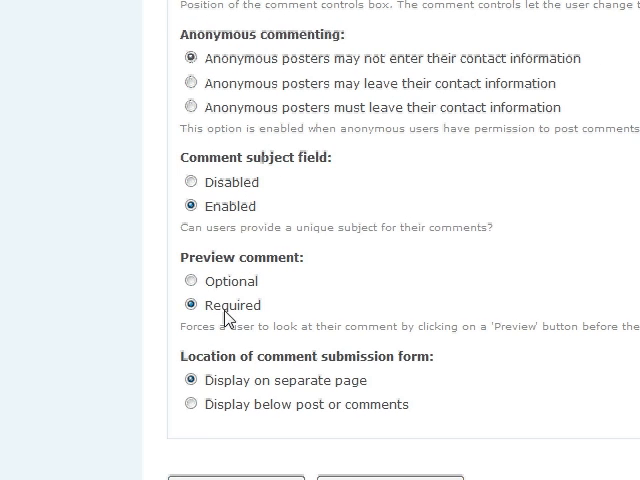
{"action": "left_click", "coordinate": [190, 281]}
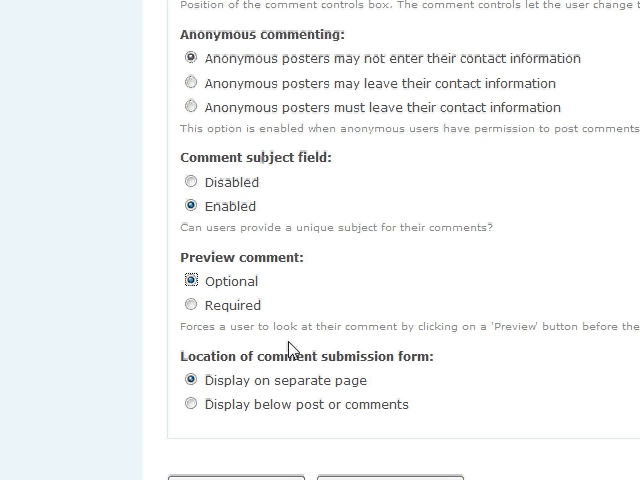
{"action": "scroll", "scroll_direction": "down", "scroll_amount": 3}
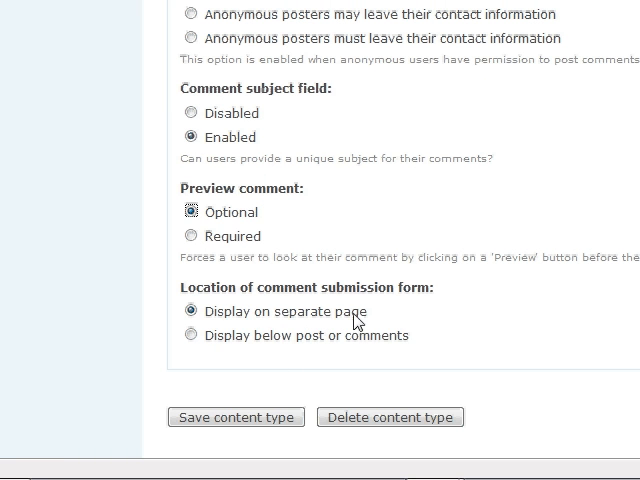
{"action": "left_click", "coordinate": [191, 335]}
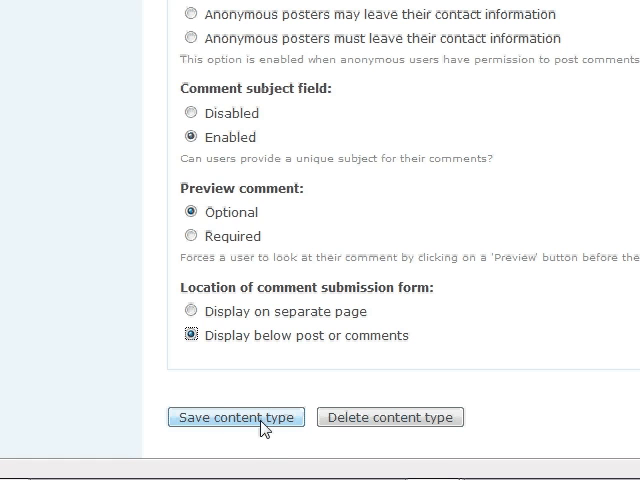
{"action": "left_click", "coordinate": [235, 417]}
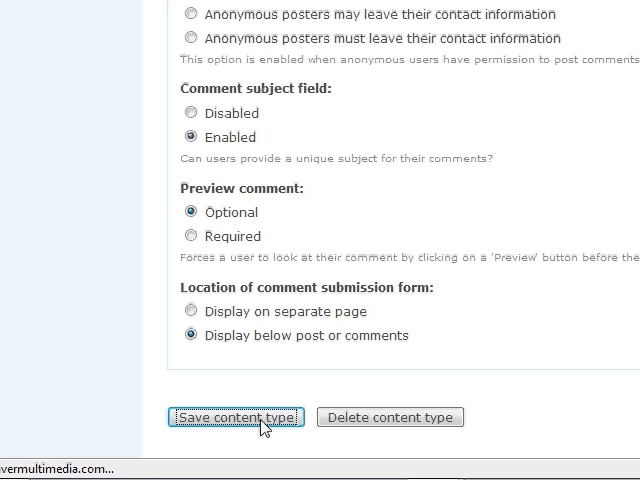
{"action": "left_click", "coordinate": [235, 417]}
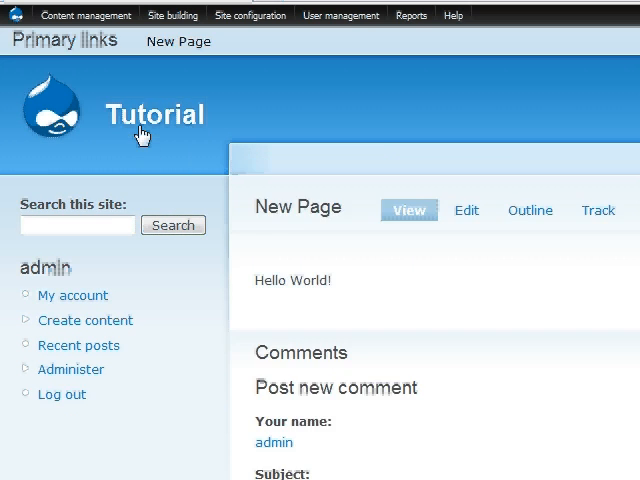
{"action": "scroll", "scroll_direction": "down", "scroll_amount": 3}
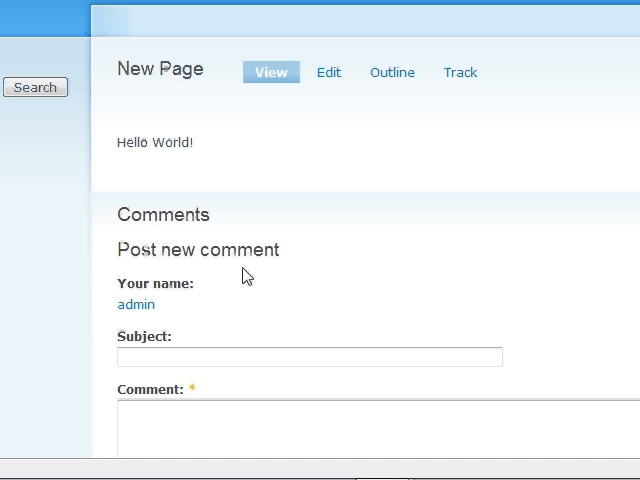
{"action": "scroll", "scroll_direction": "down", "scroll_amount": 3}
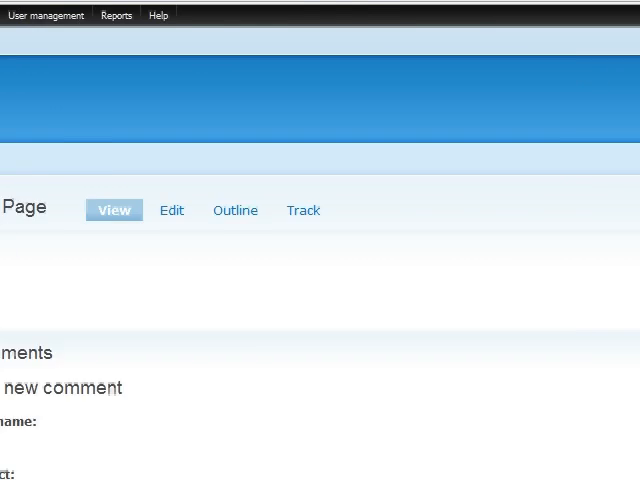
Open the Permissions page and view the anonymous user comment permission rows
{"action": "left_click", "coordinate": [253, 117]}
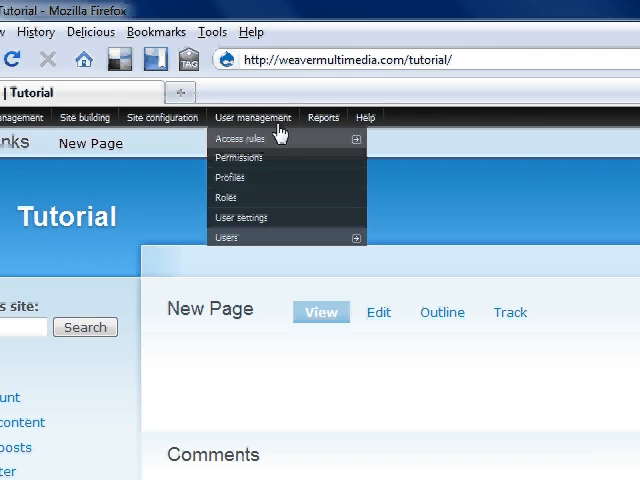
{"action": "mouse_move", "coordinate": [227, 237]}
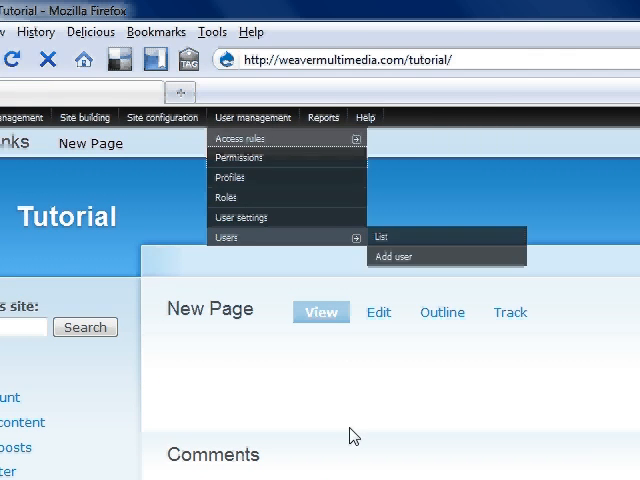
{"action": "left_click", "coordinate": [241, 157]}
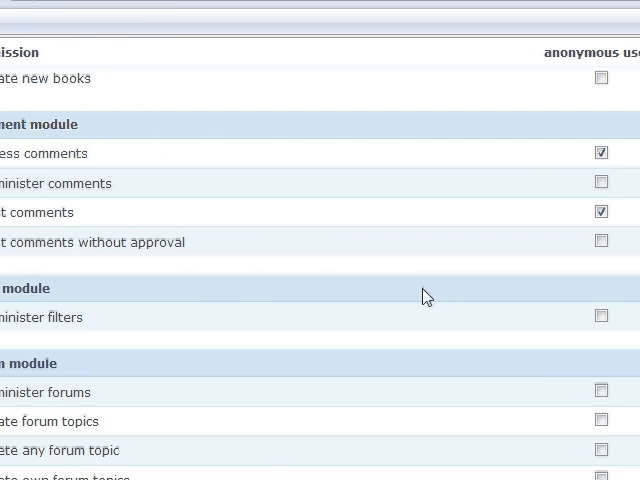
{"action": "mouse_move", "coordinate": [192, 255]}
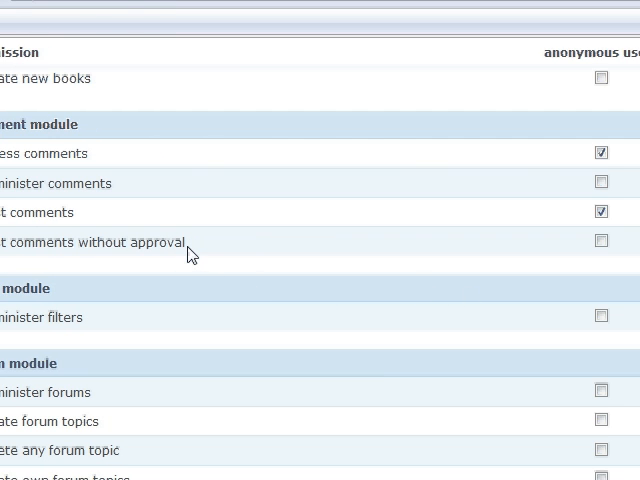
{"action": "scroll", "scroll_direction": "right", "scroll_amount": 3}
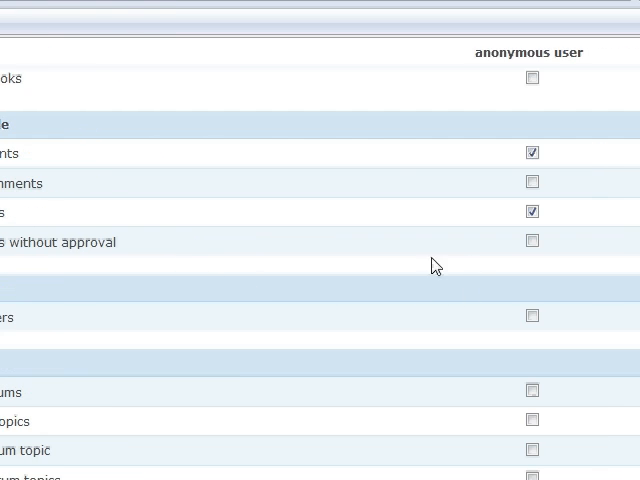